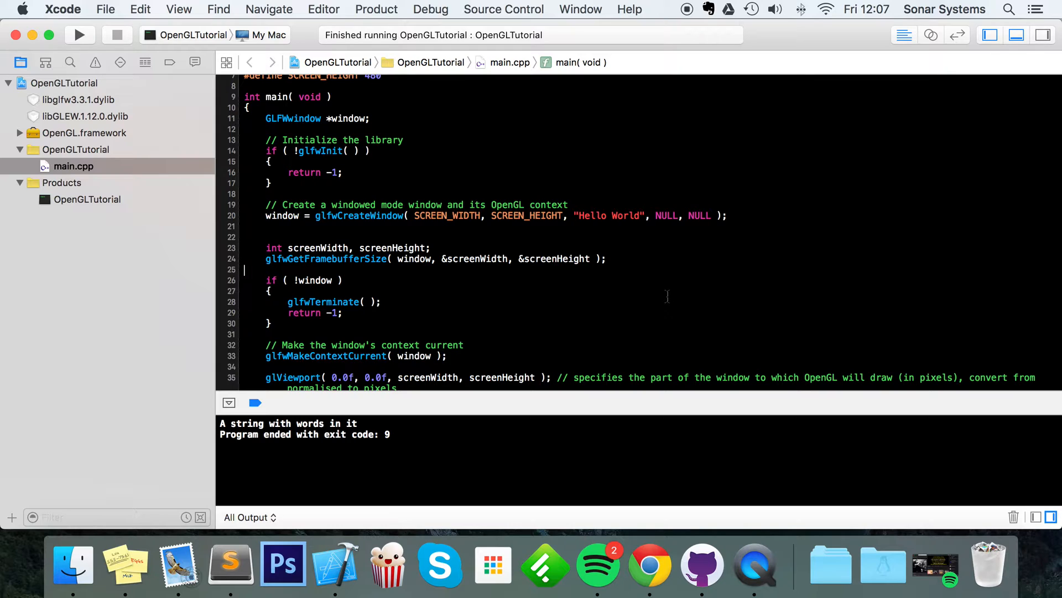
- Below glLoadIdentity, add const char *text = glfwGetClipboardString( window );
scroll(down, 3)
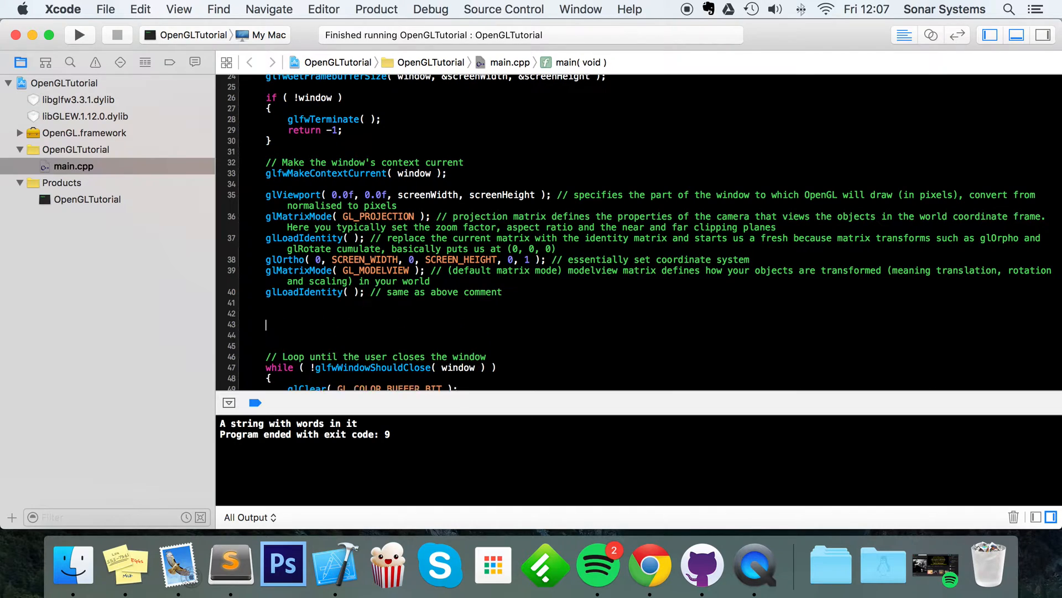
text(const char *)
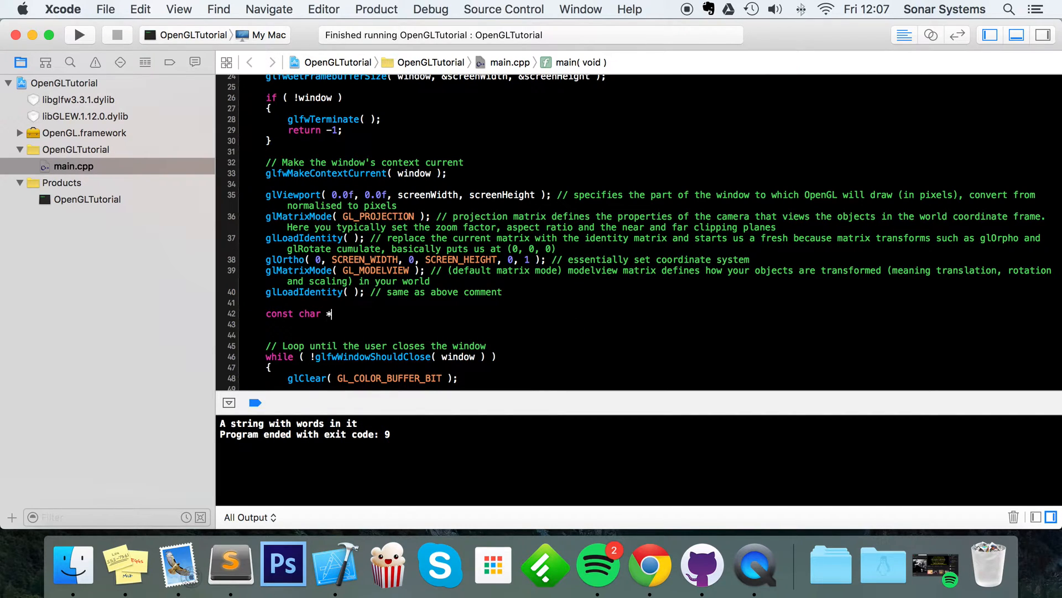
text(text = glfwGetClipboardString( window );)
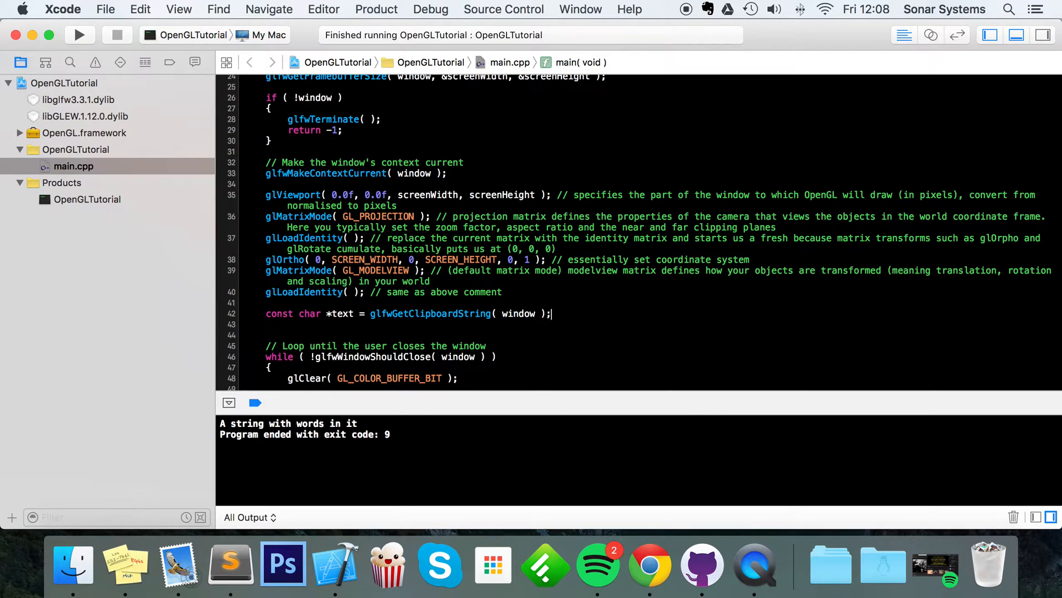
- Add if ( text ) { std::cout << text << std::endl; } below the clipboard line
text(if)
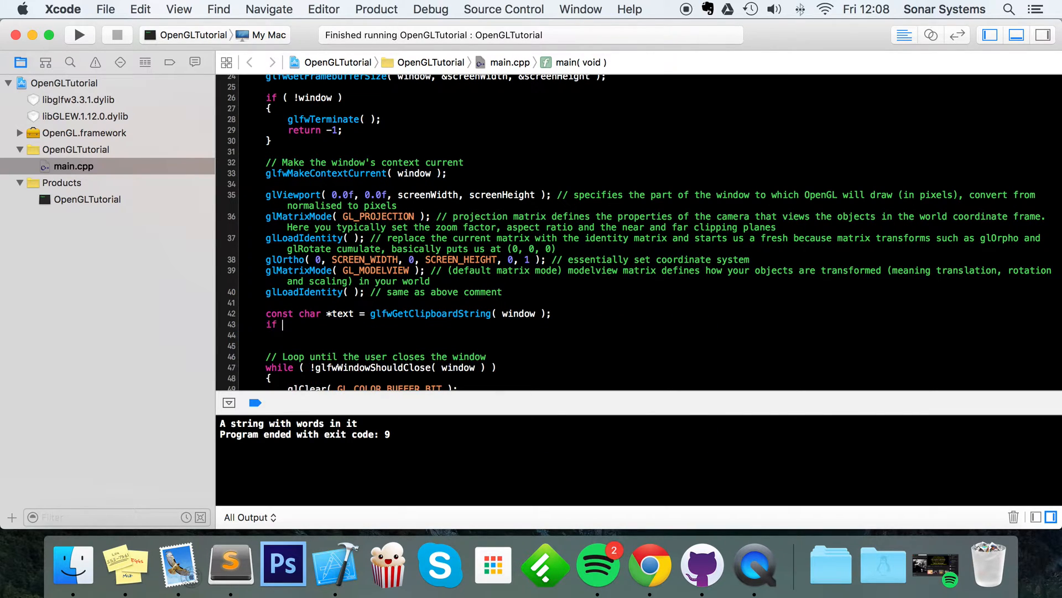
text(( text)
text(std::cout)
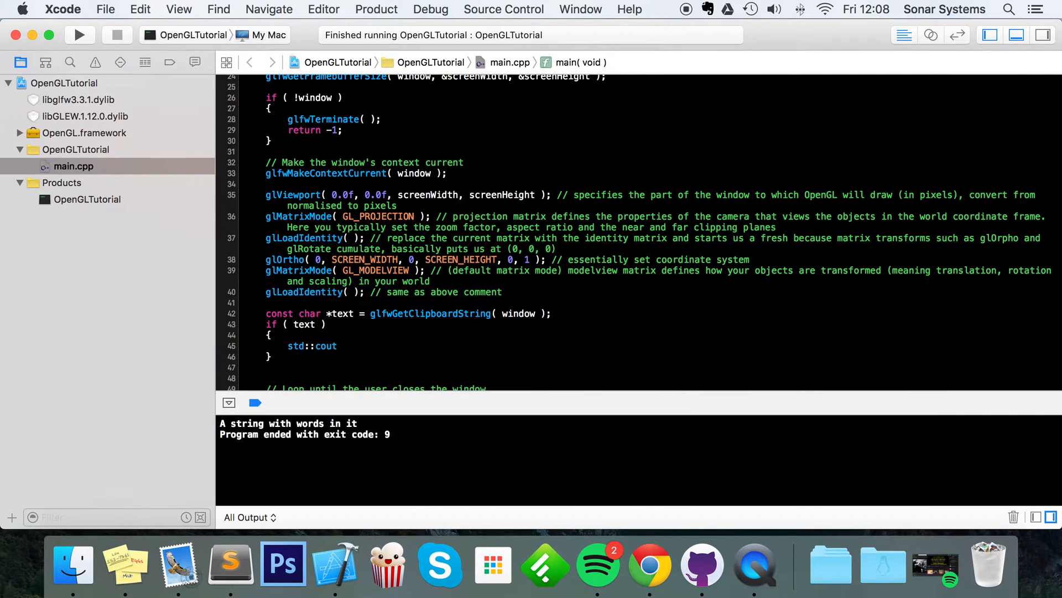
text(<< text)
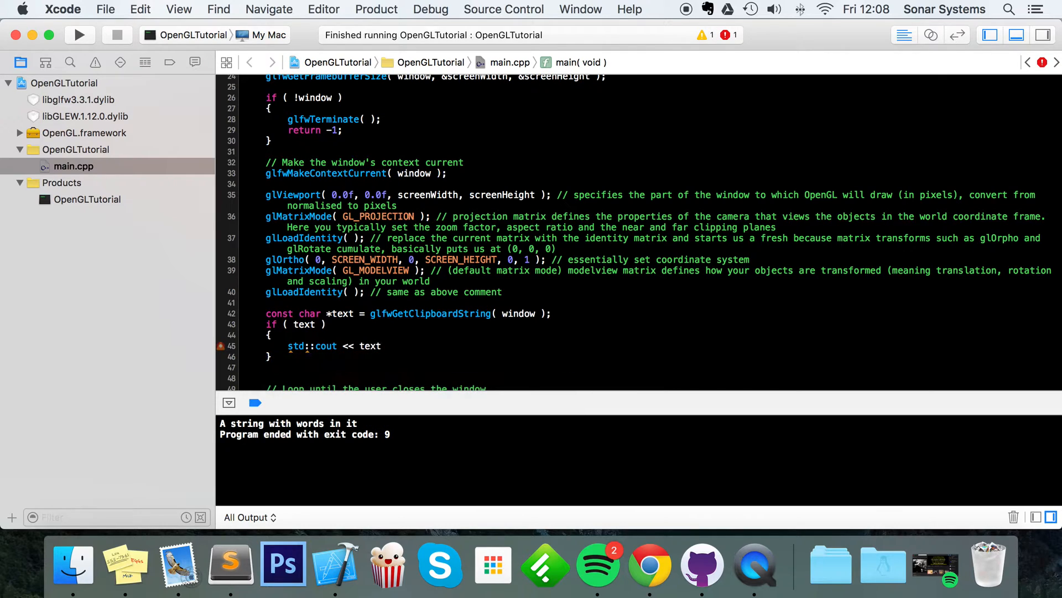
text(<< std::endl;)
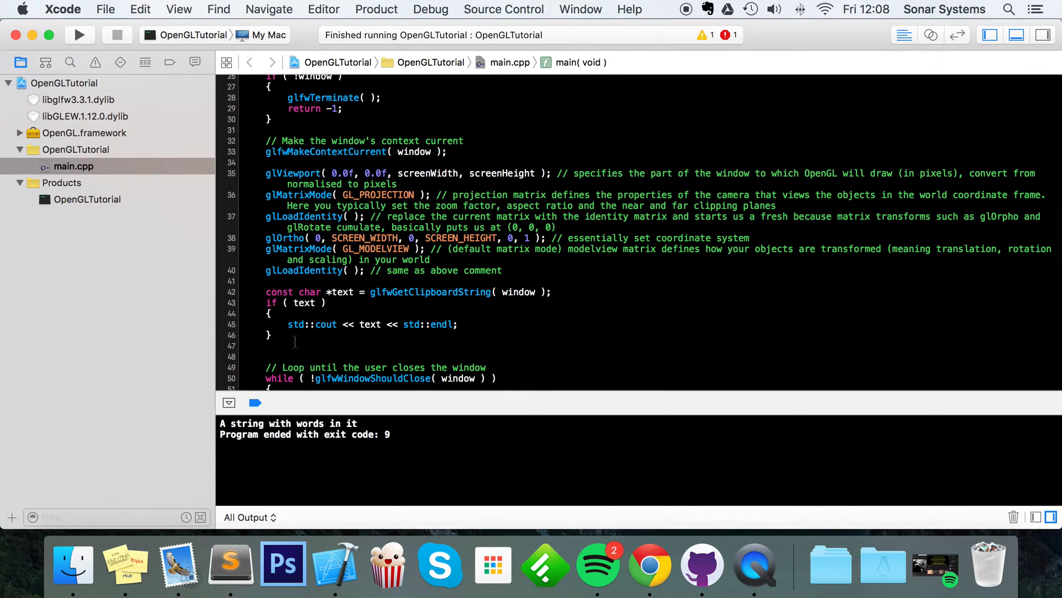
- Select the clipboard-reading code block on lines 42–46
drag(265, 292, 272, 335)
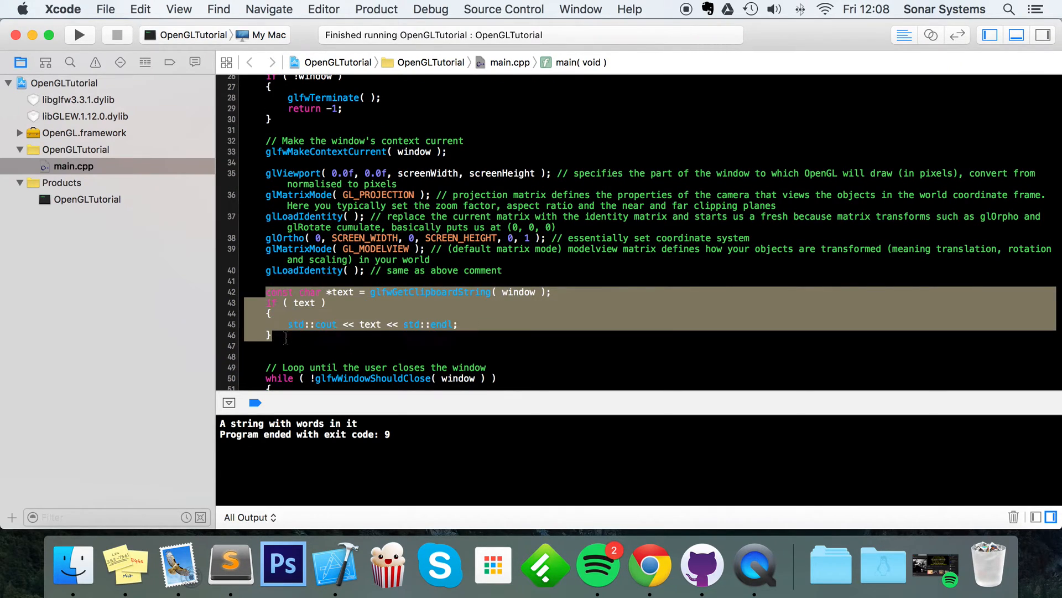
scroll(down, 3)
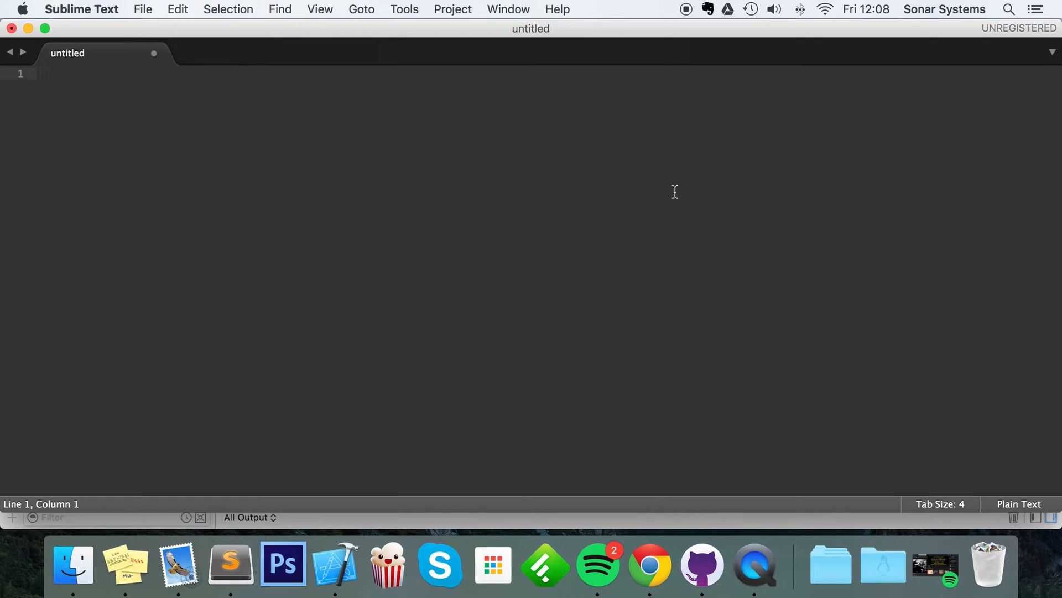
- Type the sentence 'I watched The Force Awakens Yesterday' in a new Sublime Text document
text(Hello)
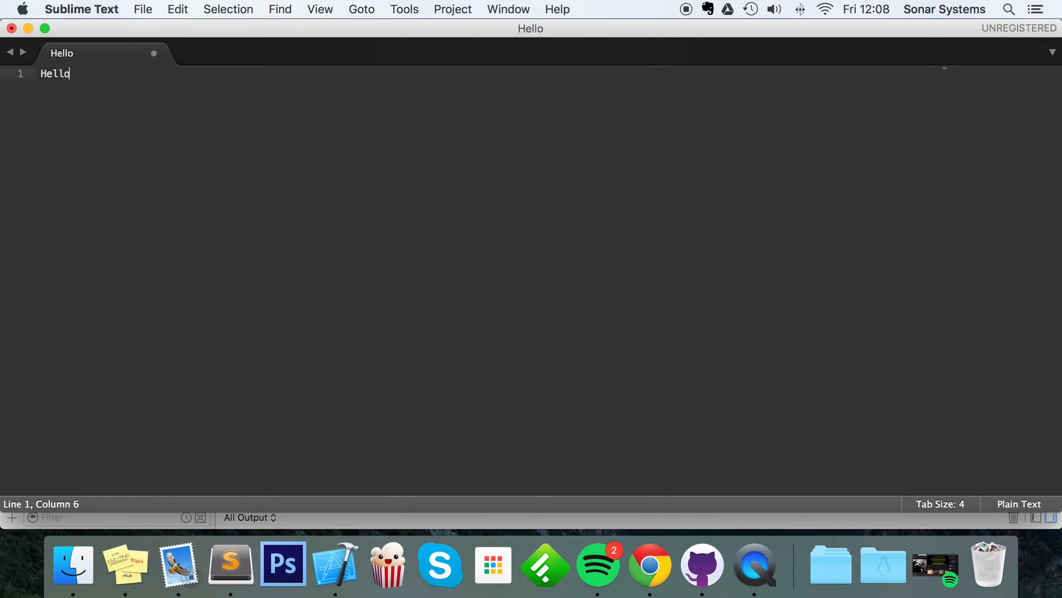
text(I am)
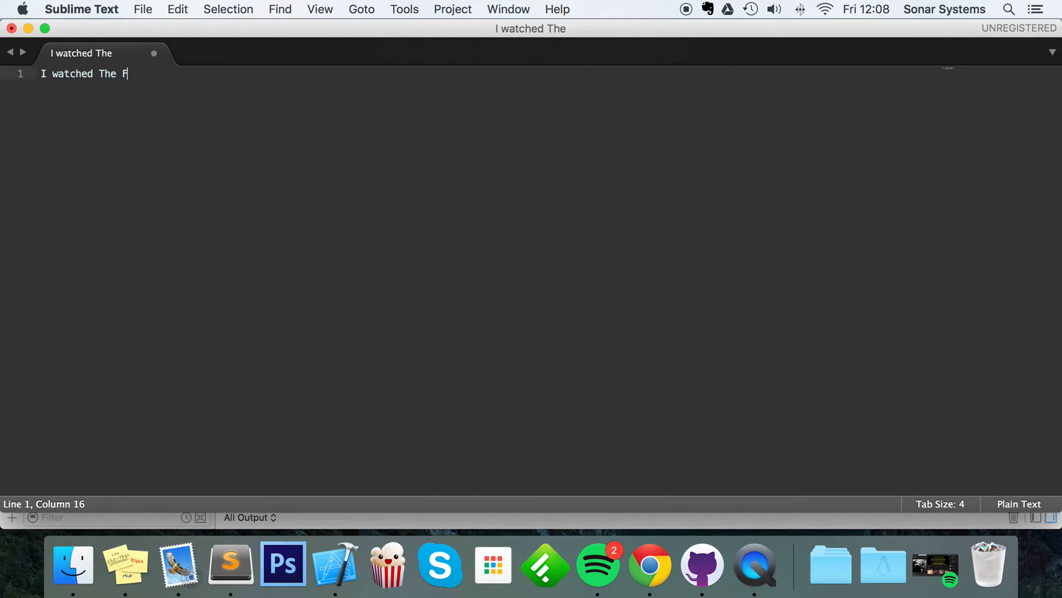
text(orce Aweakens Yesterda)
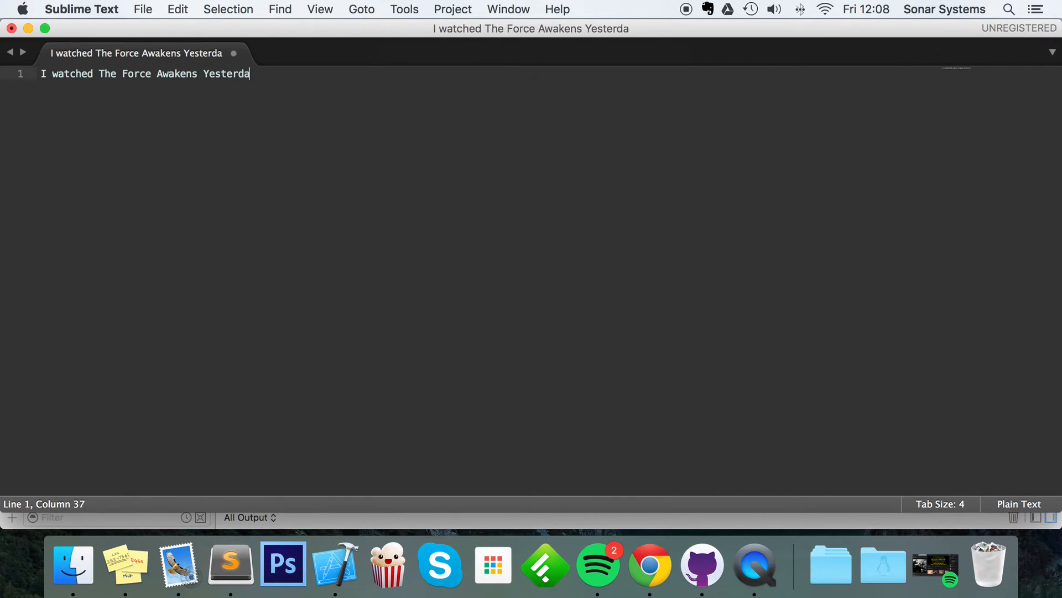
text(y)
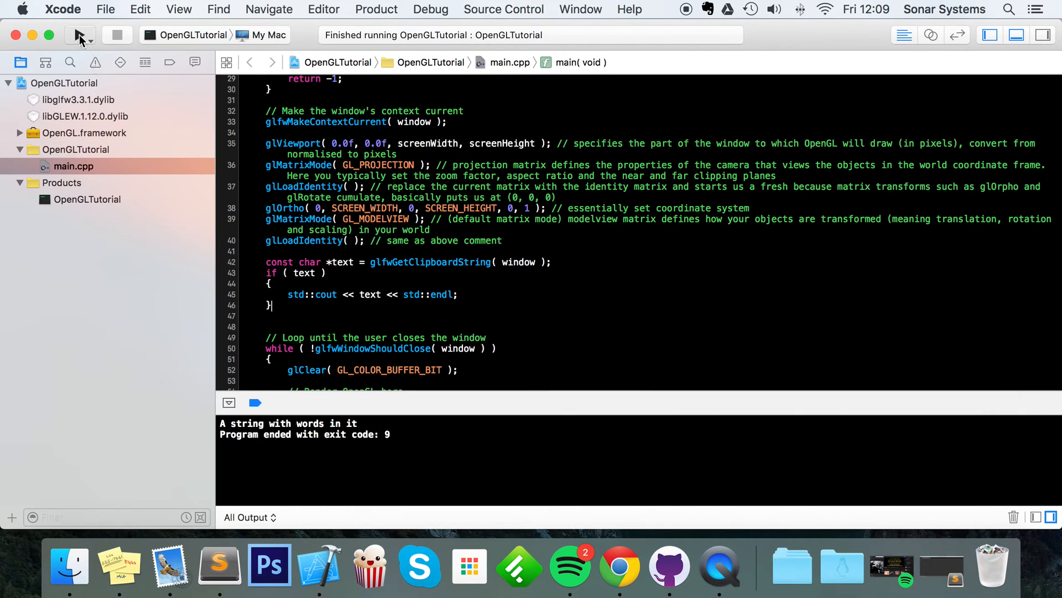
- Run the program, confirm the console prints the Force Awakens sentence, and return to Sublime Text
click(79, 35)
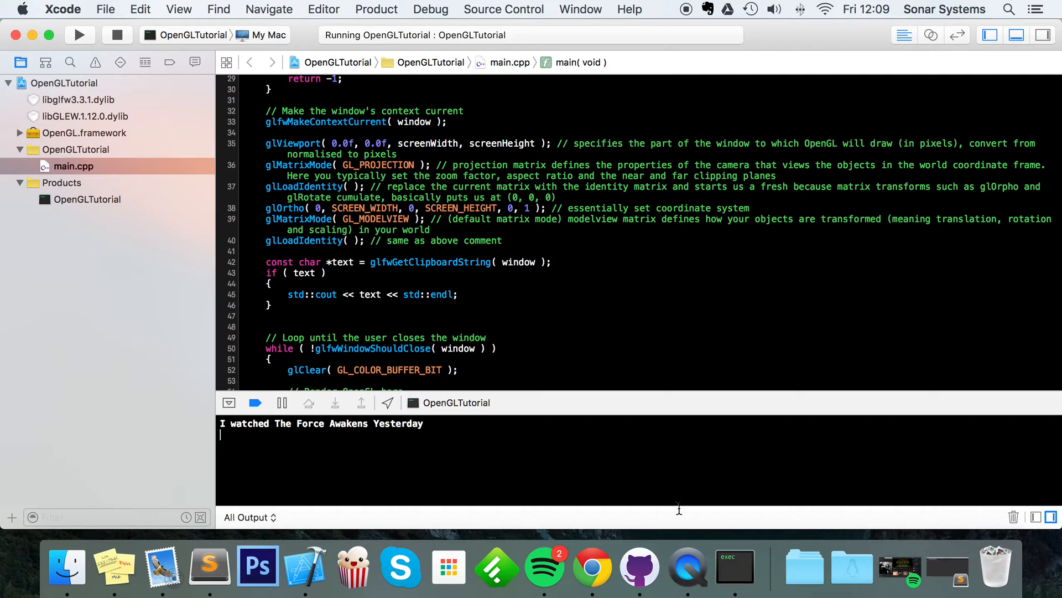
click(209, 566)
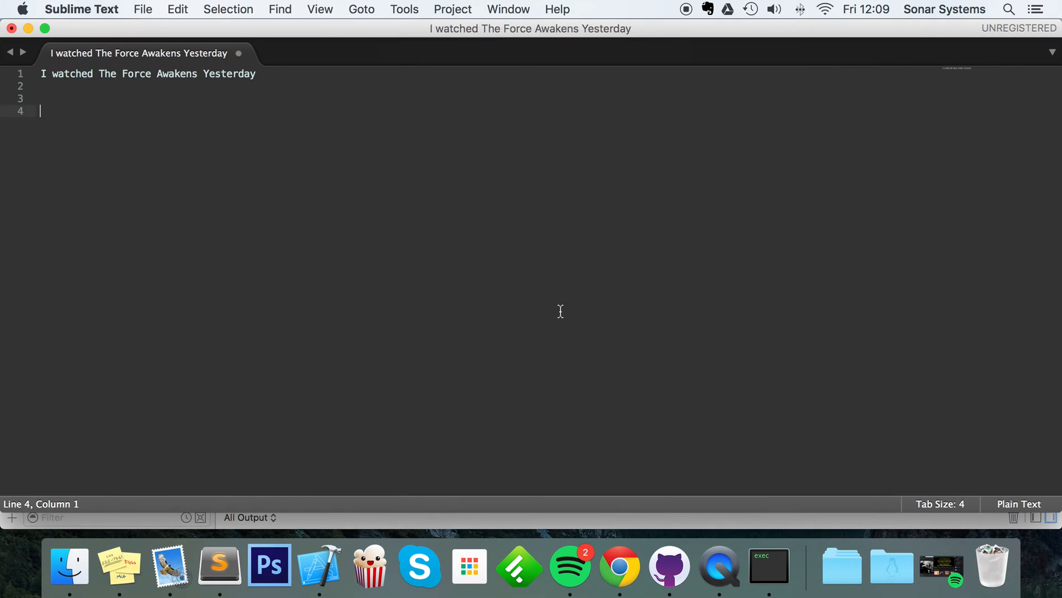
mouse_move(27, 29)
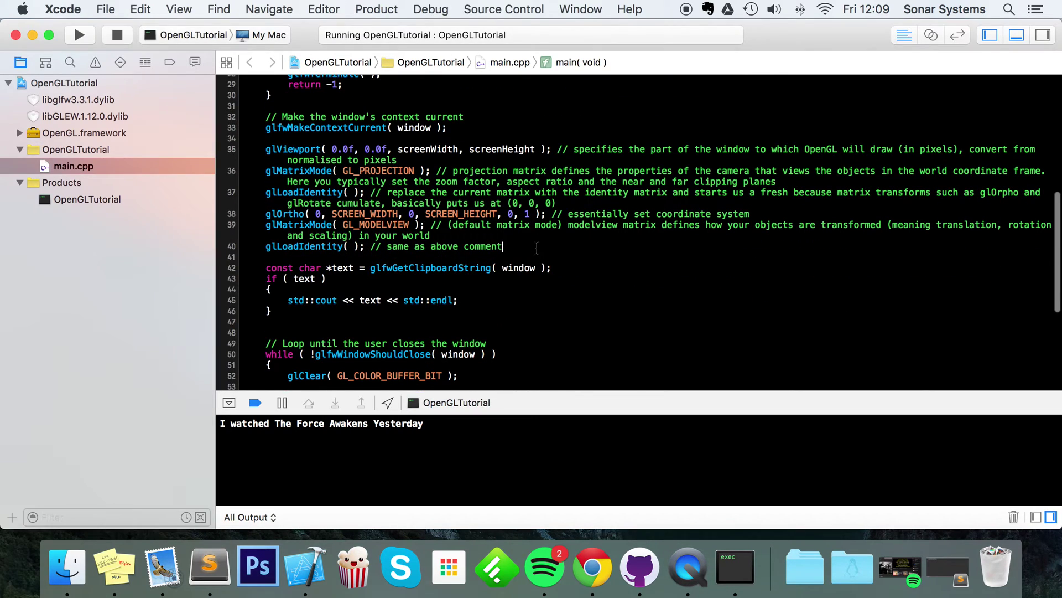
- Add glfwSetClipboardString( window, "This is a string" ); above the clipboard read
text(glf)
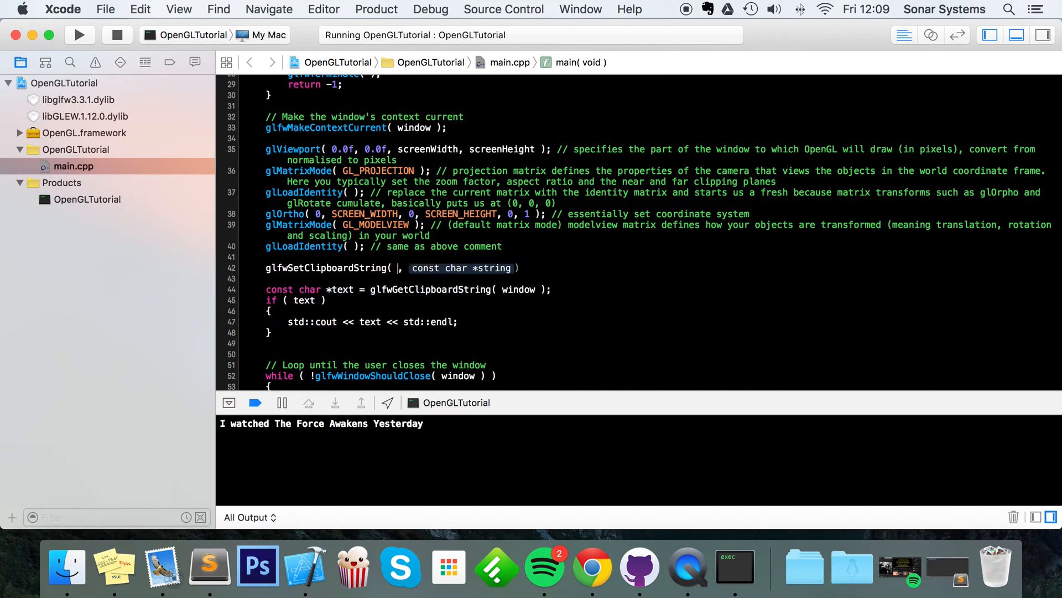
text(window, "")
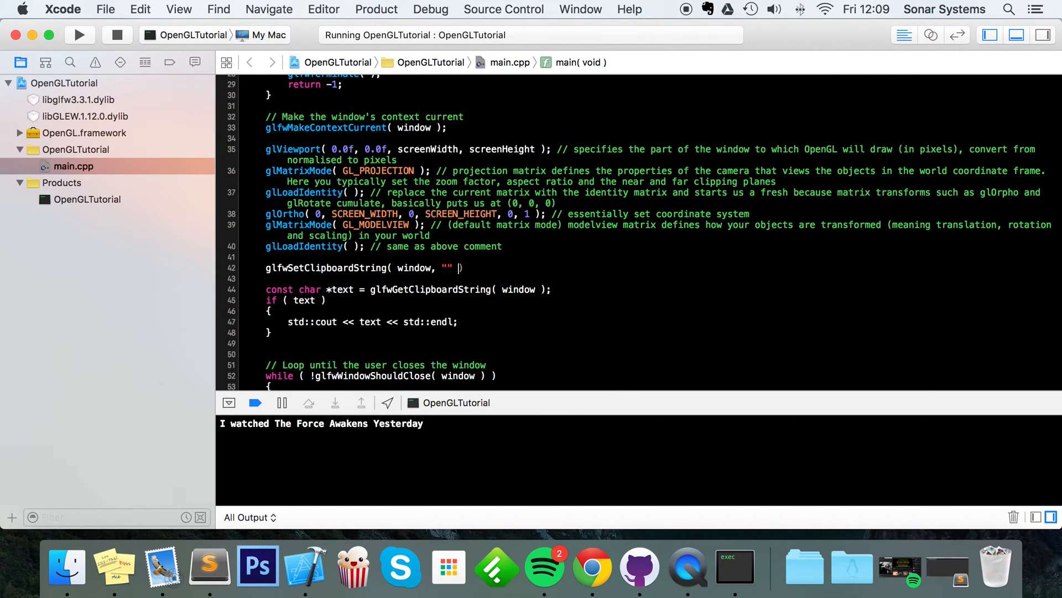
text(;)
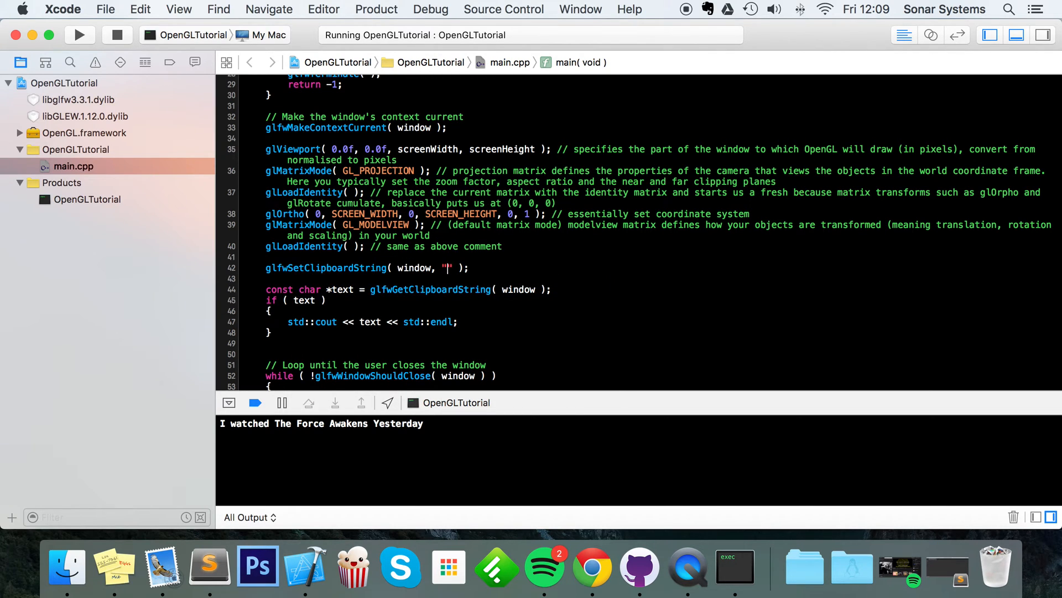
text(This is a)
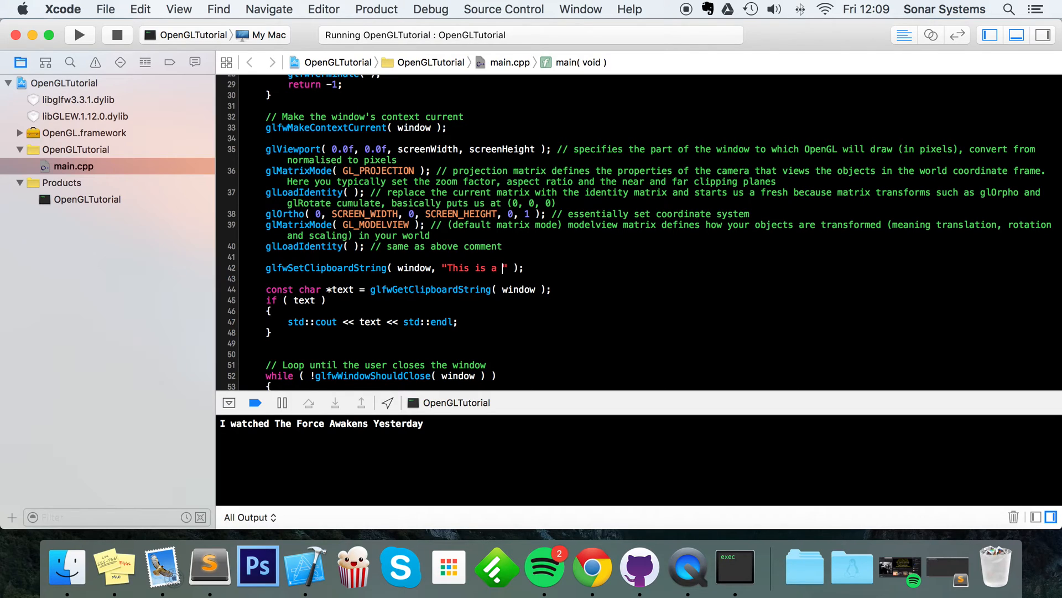
text(string)
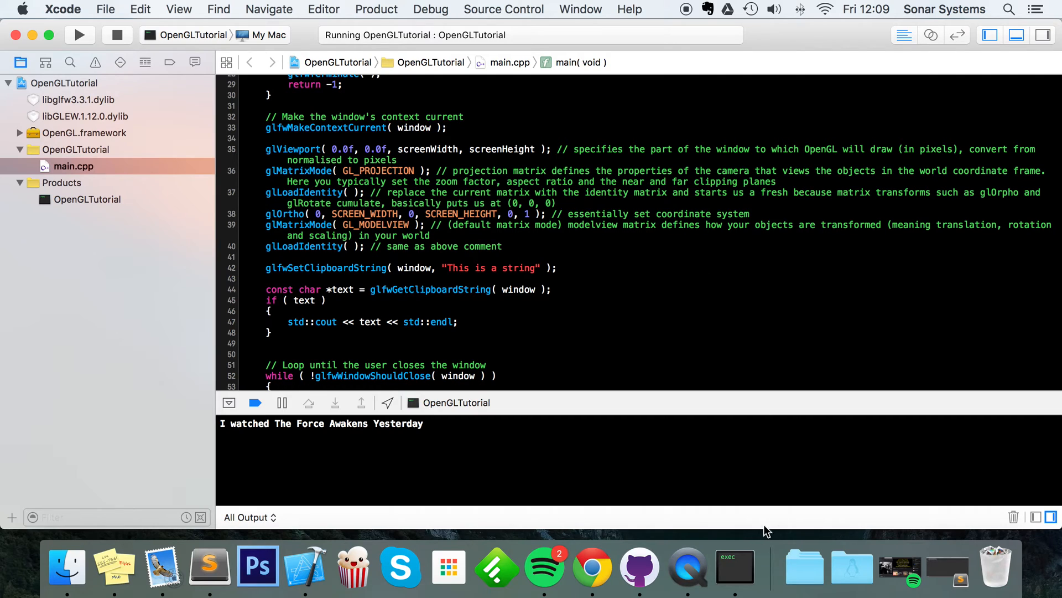
click(209, 566)
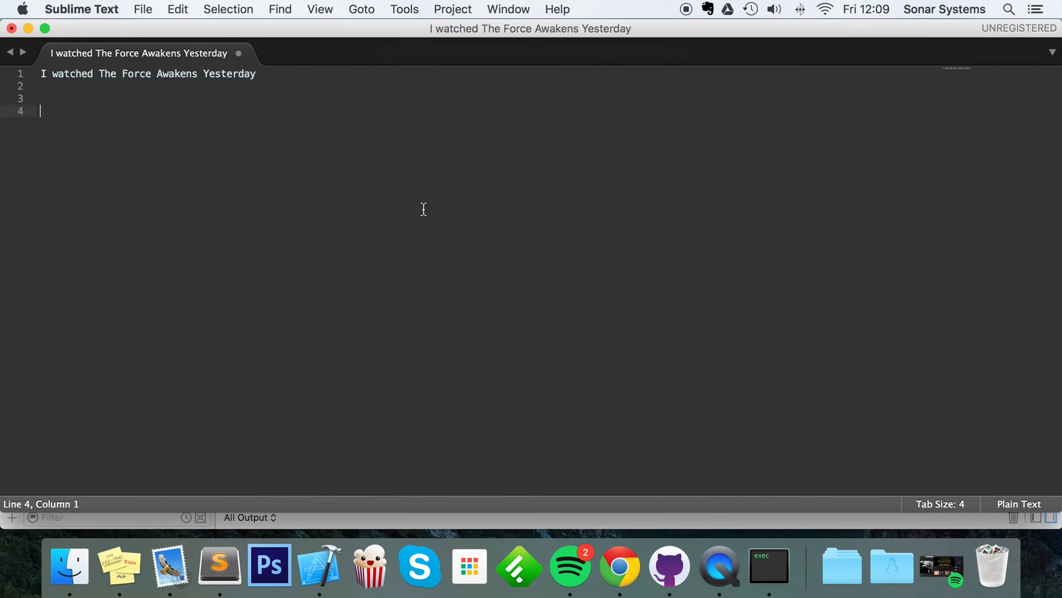
- Paste the Force Awakens sentence, then stop and relaunch the program
text(I watched The Force Awakens Yesterday)
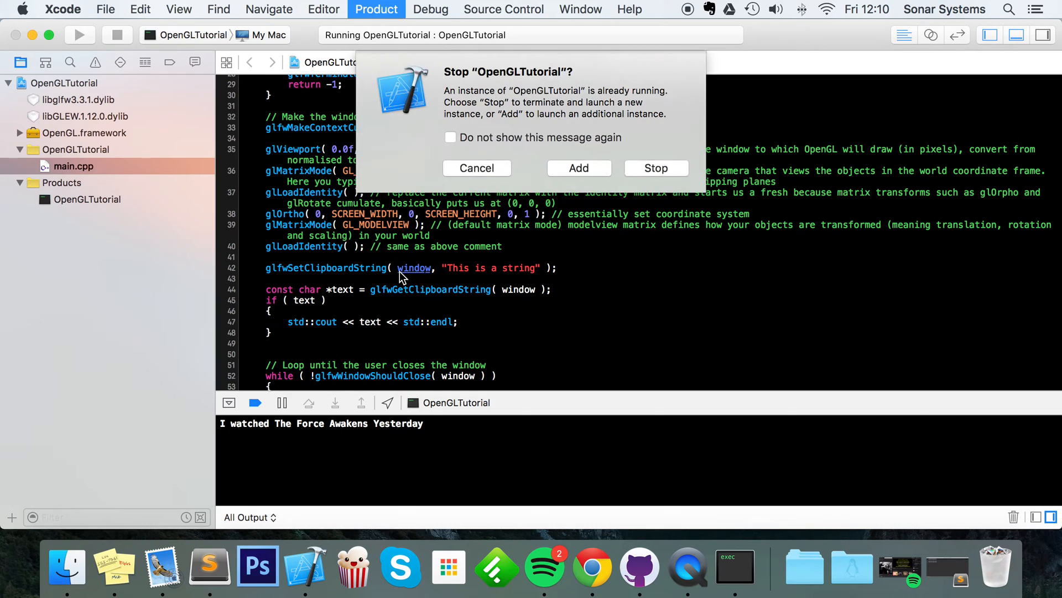
click(656, 168)
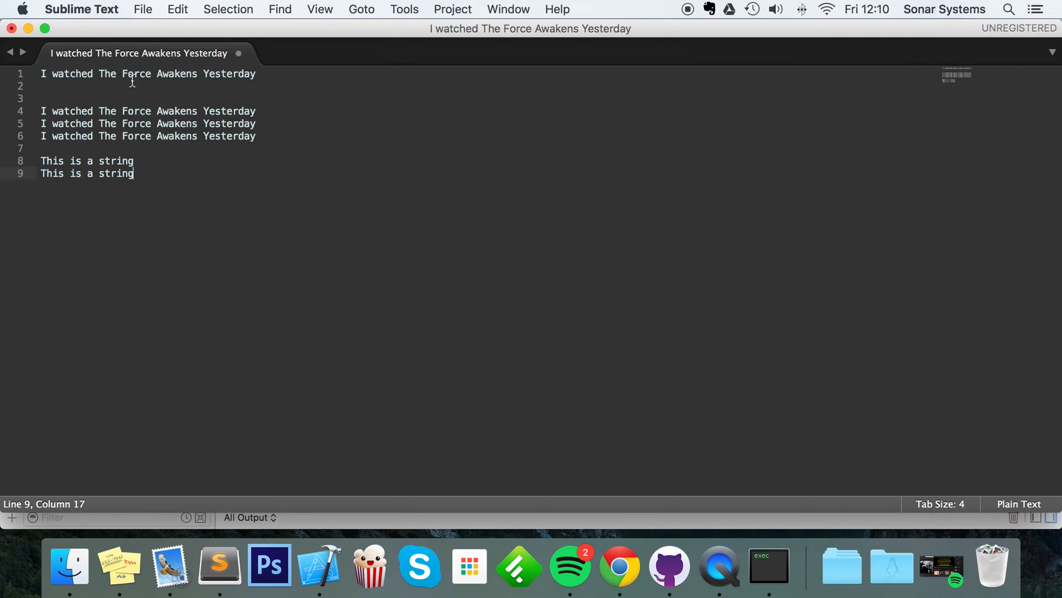
mouse_move(40, 33)
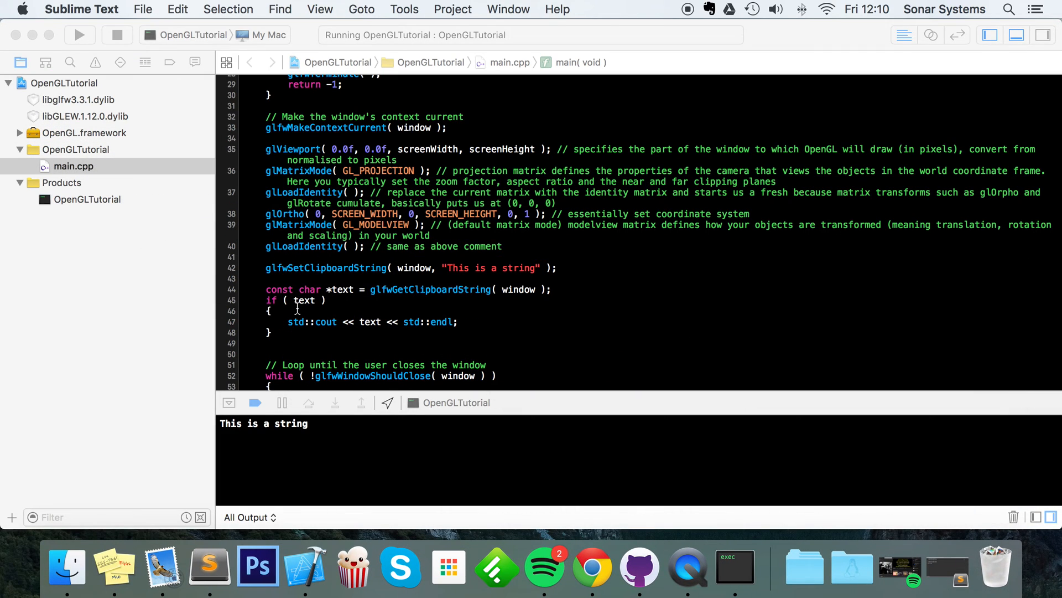
mouse_move(477, 267)
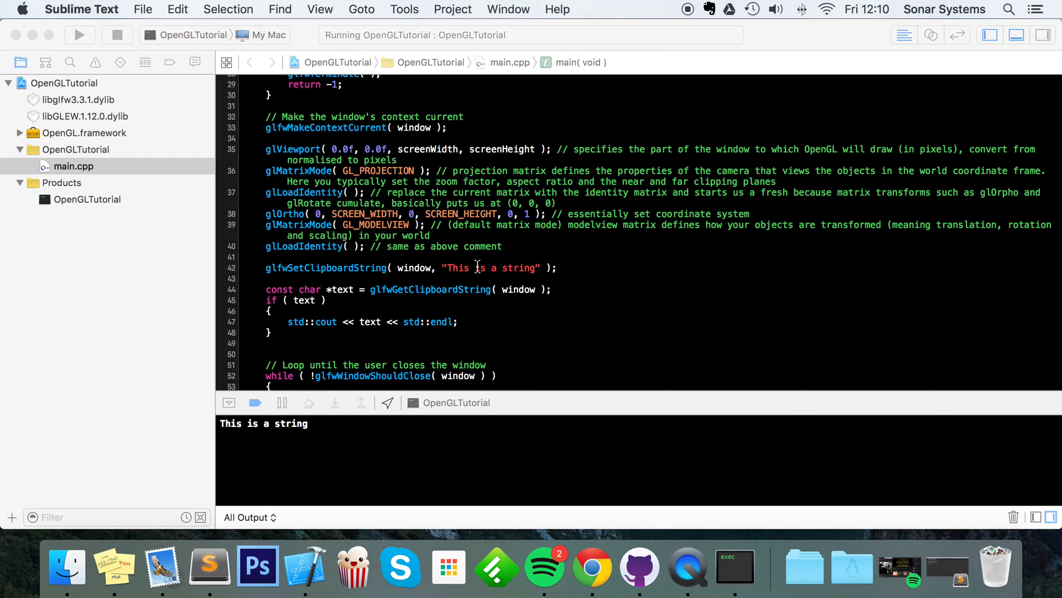
mouse_move(542, 332)
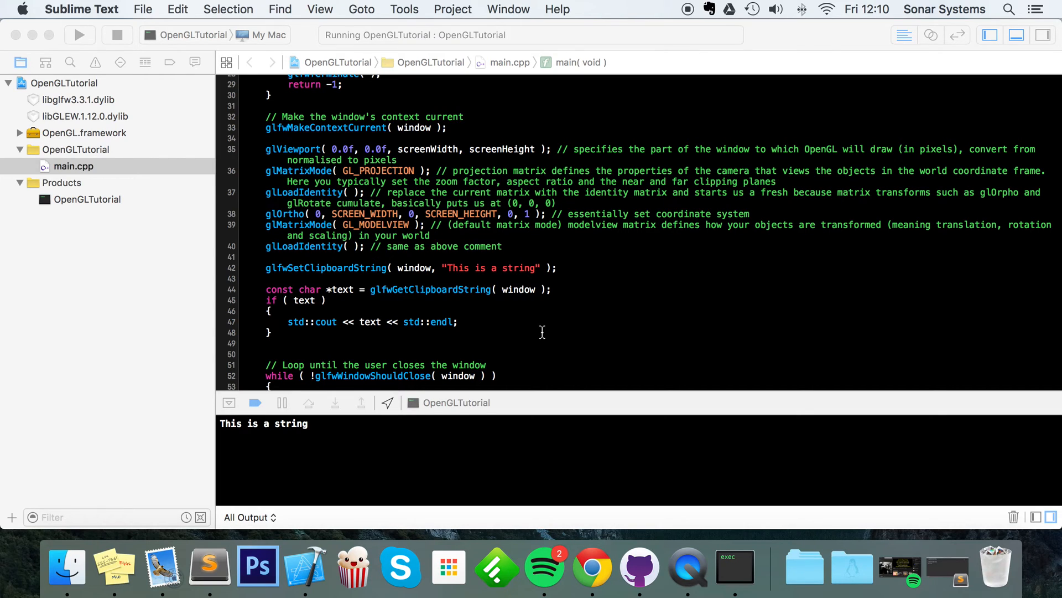